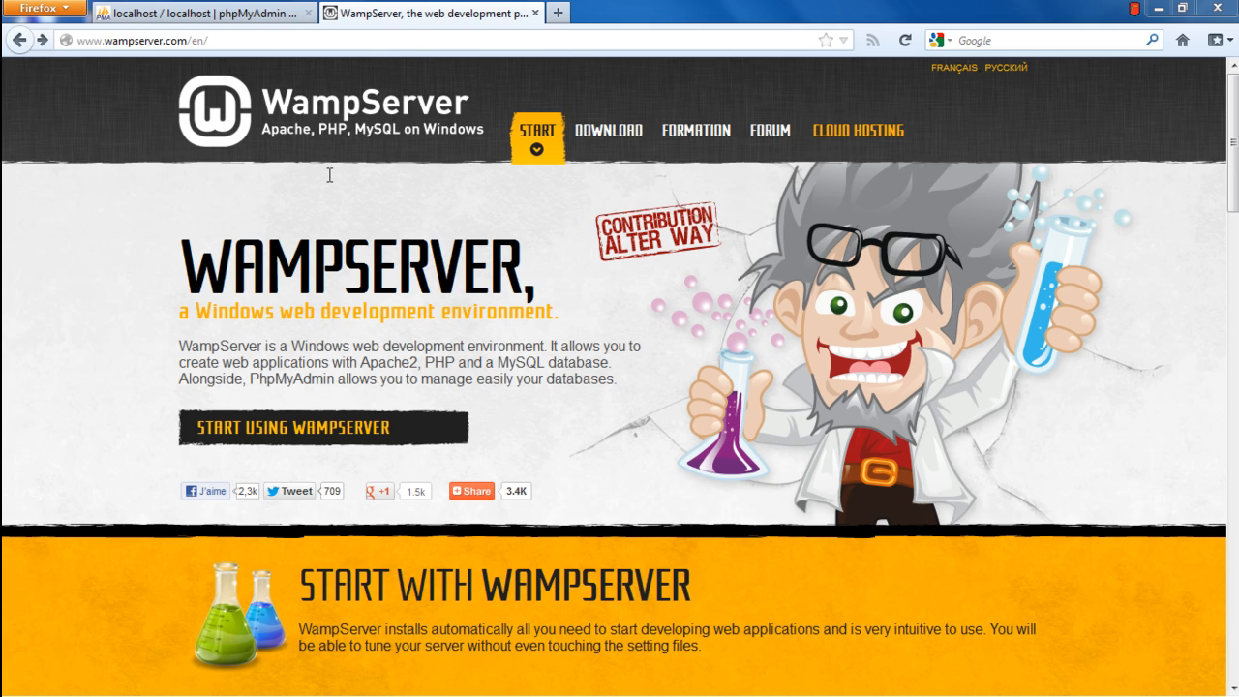
{"action": "mouse_move", "coordinate": [333, 193]}
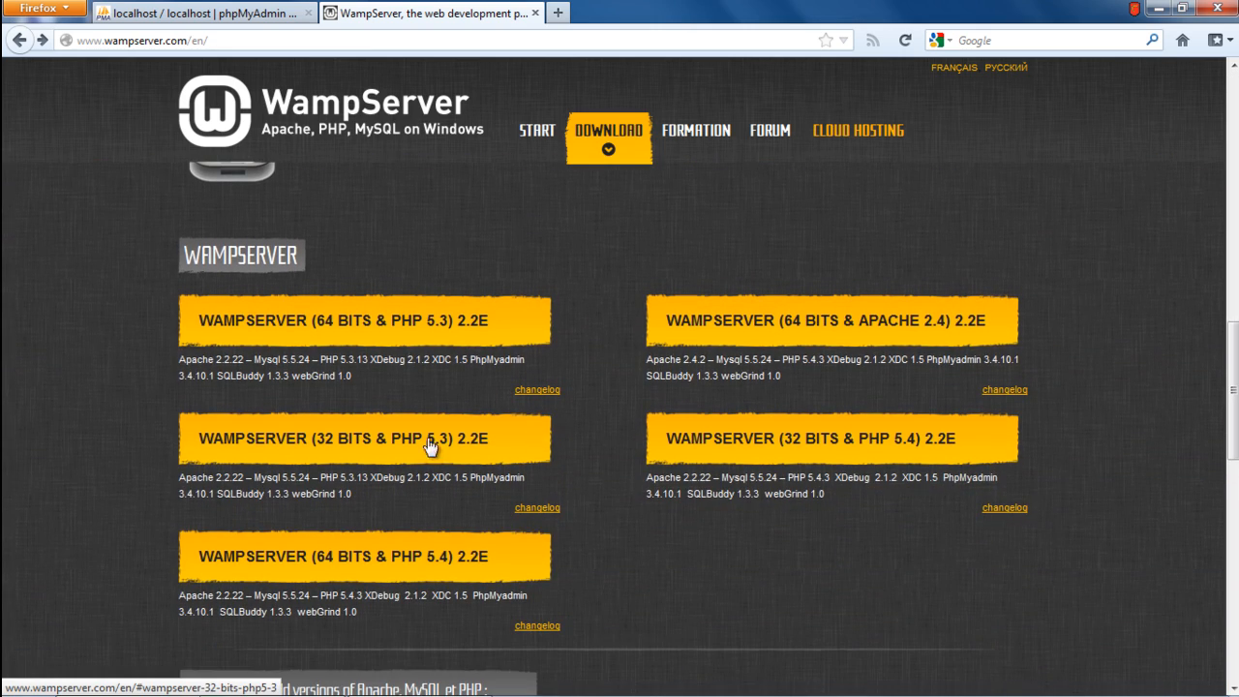
{"action": "mouse_move", "coordinate": [430, 445]}
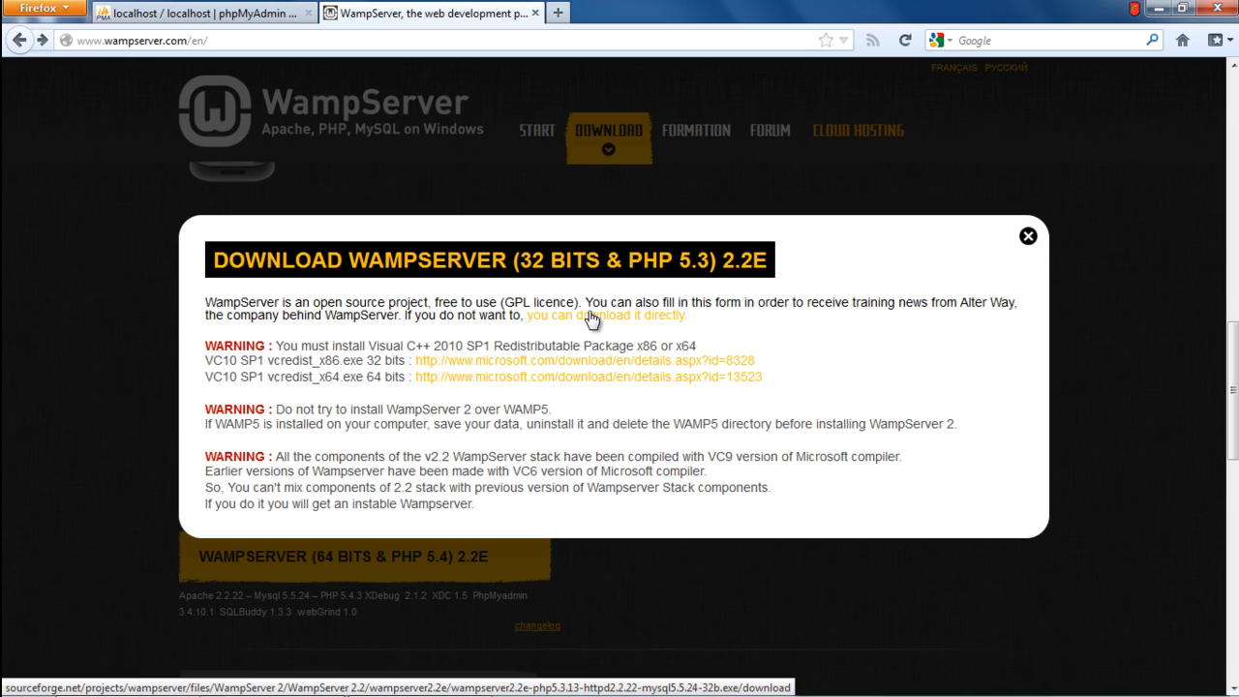
Step: Download the 32-bit PHP 5.3 WampServer installer directly from SourceForge to the desktop
{"action": "left_click", "coordinate": [604, 314]}
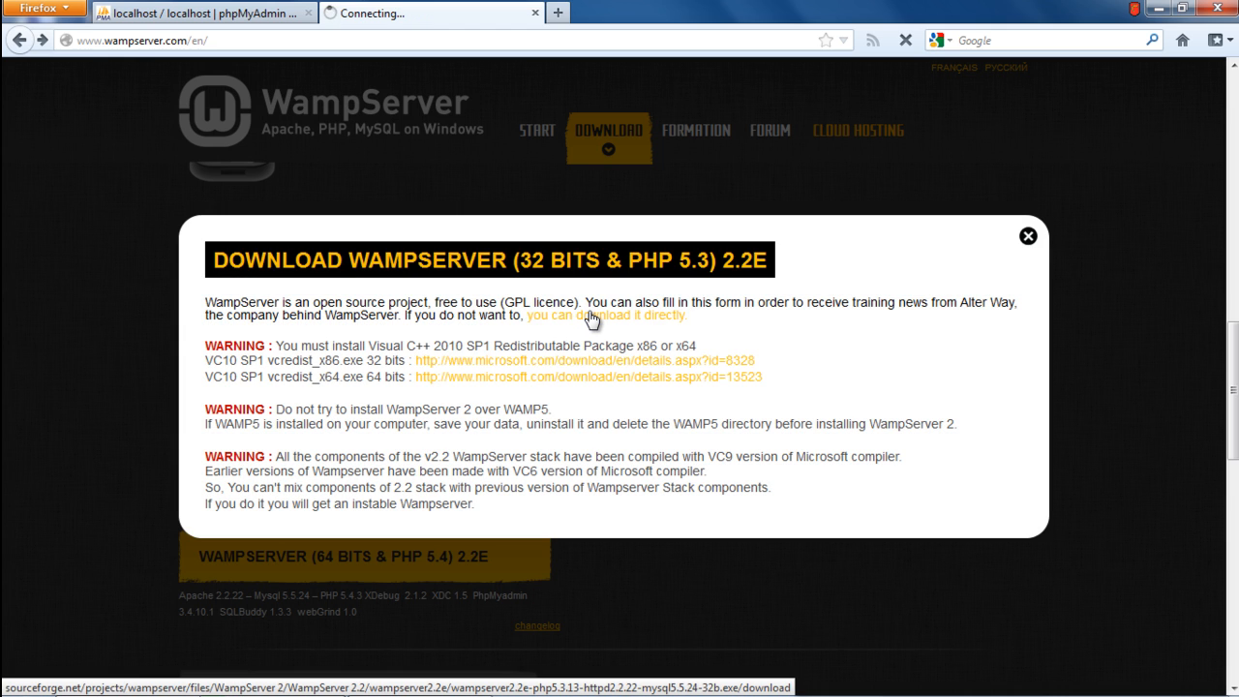
{"action": "left_click", "coordinate": [604, 314]}
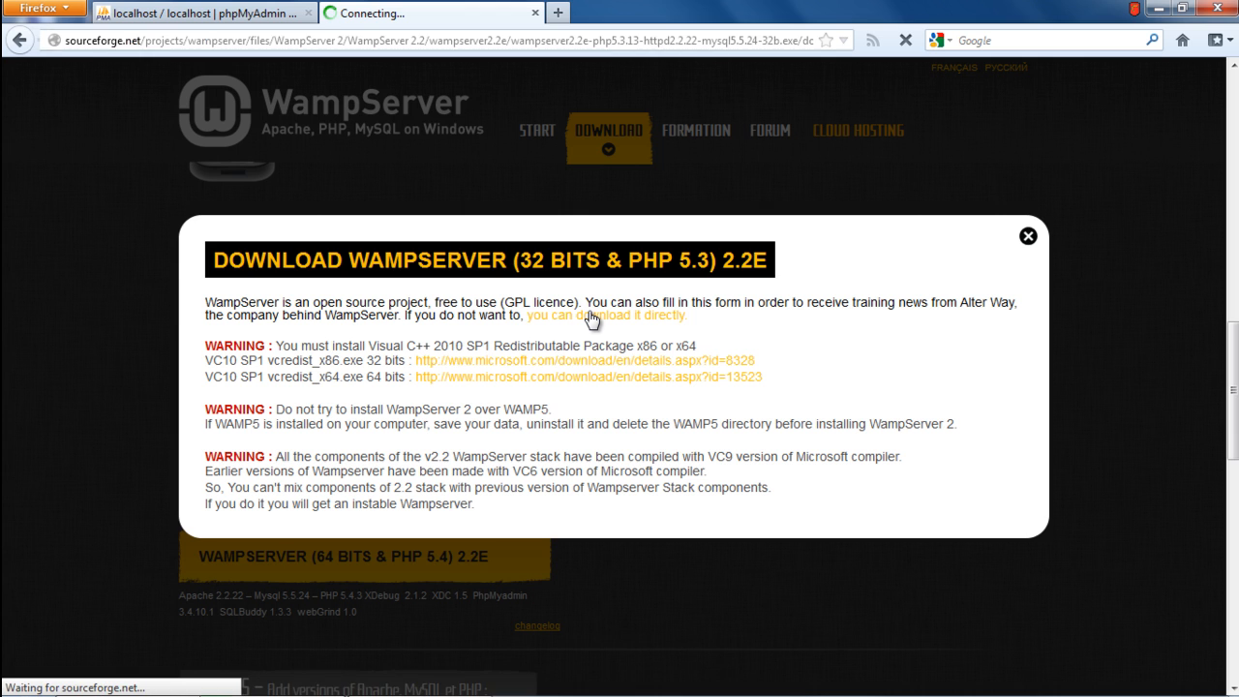
{"action": "left_click", "coordinate": [606, 313]}
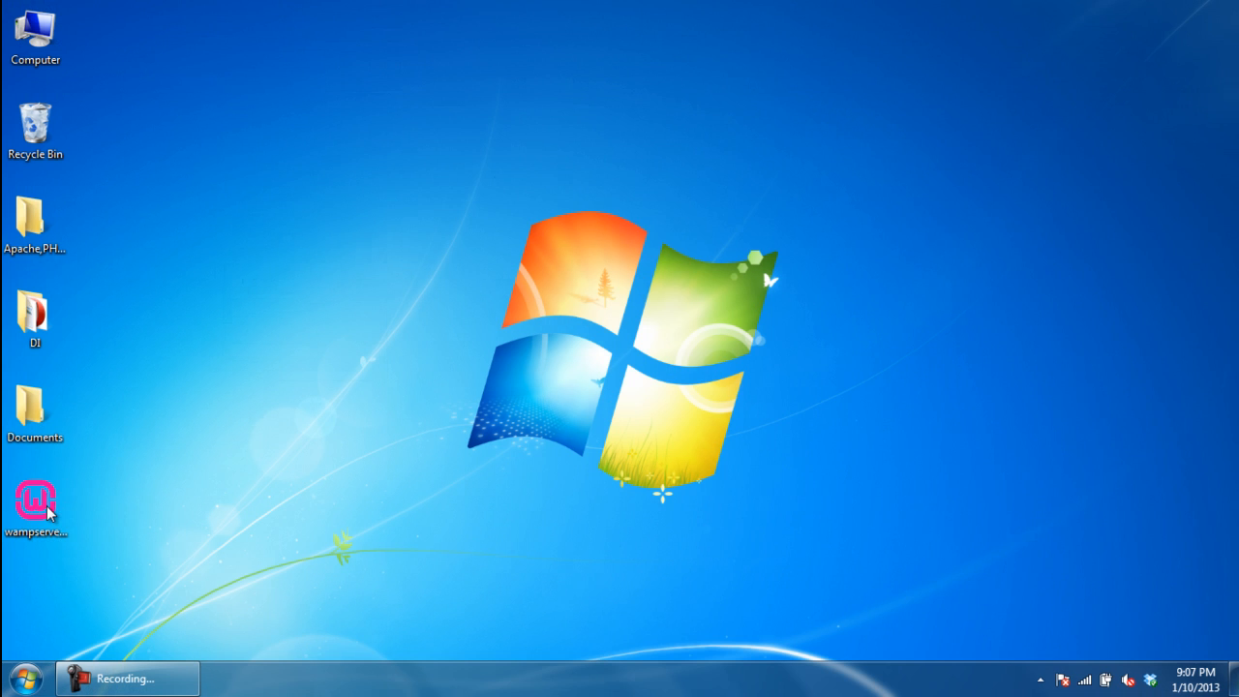
Step: Run the installer from the desktop, pass the welcome page and accept the license agreement
{"action": "double_click", "coordinate": [35, 500]}
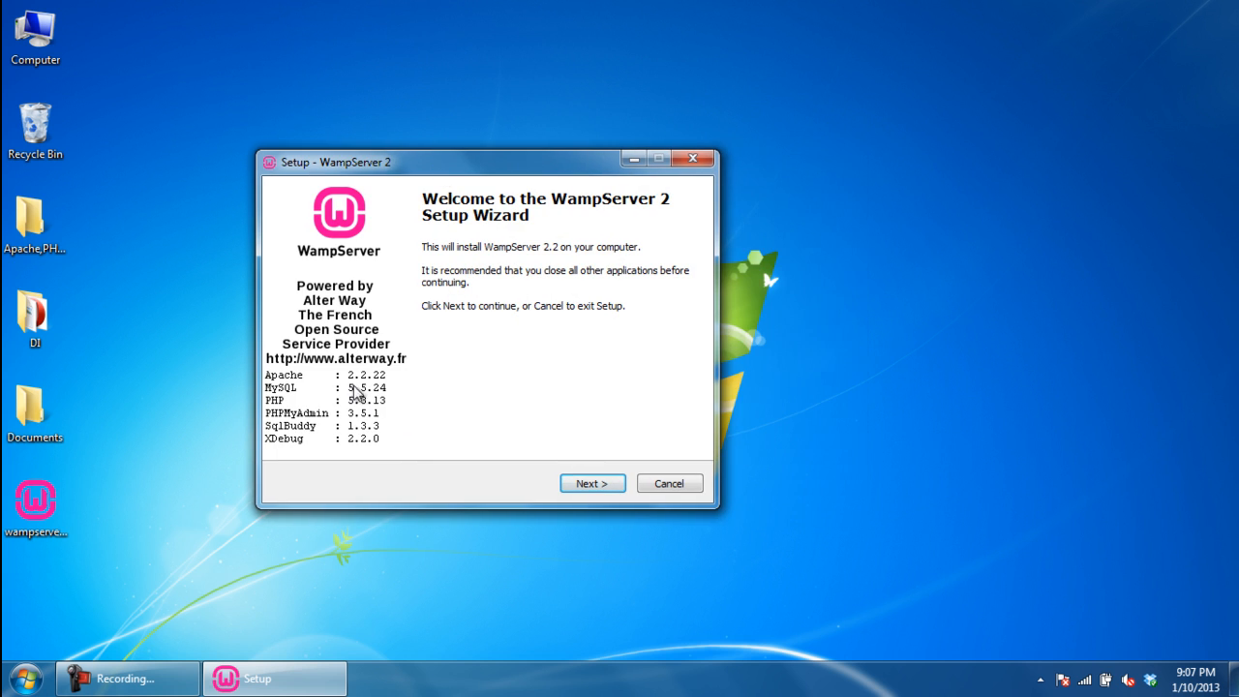
{"action": "mouse_move", "coordinate": [366, 424]}
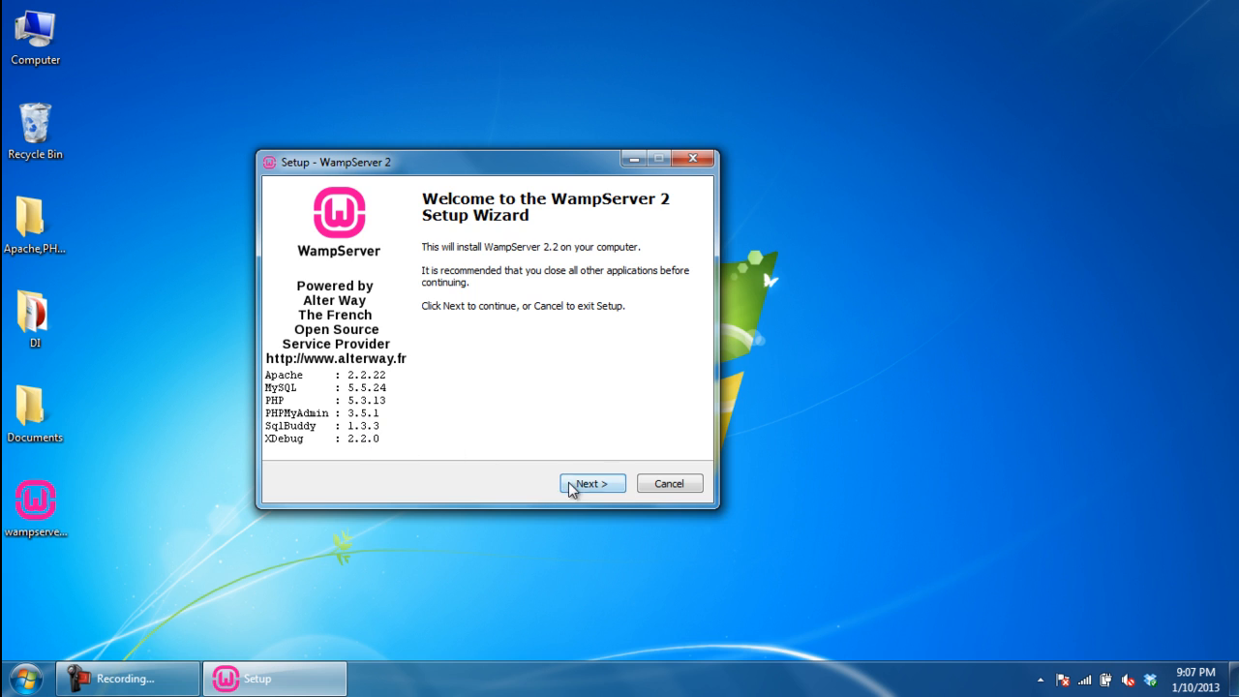
{"action": "left_click", "coordinate": [592, 484]}
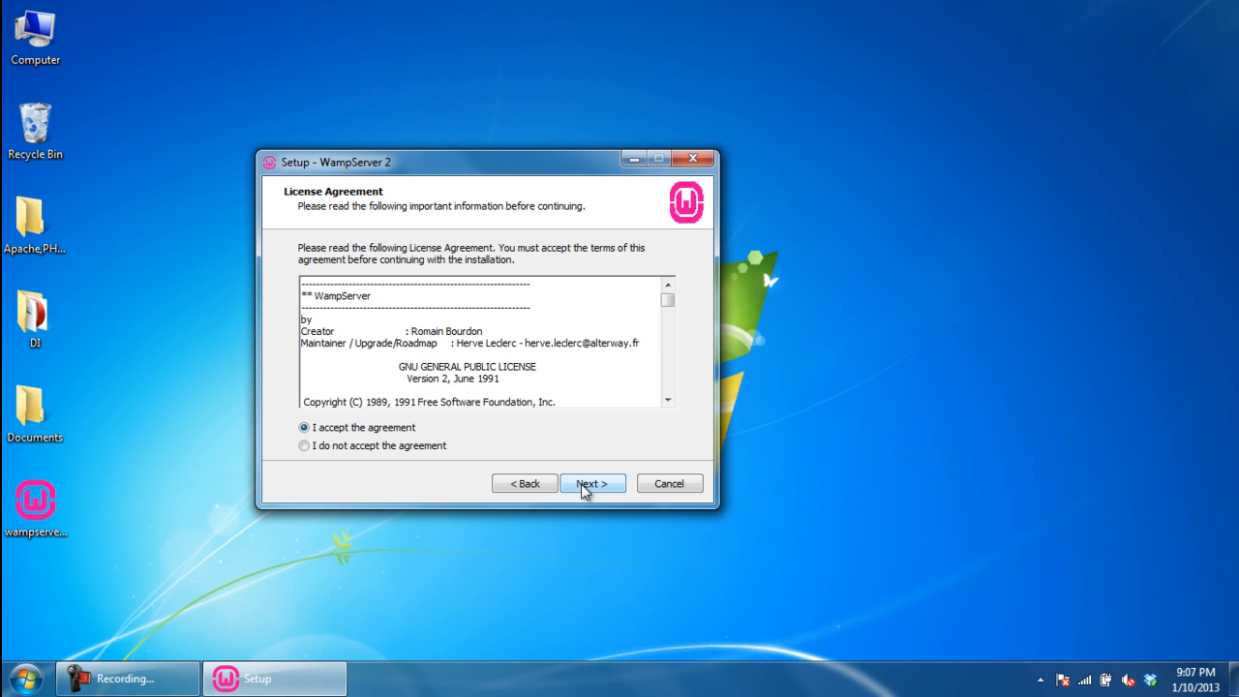
{"action": "left_click", "coordinate": [593, 485]}
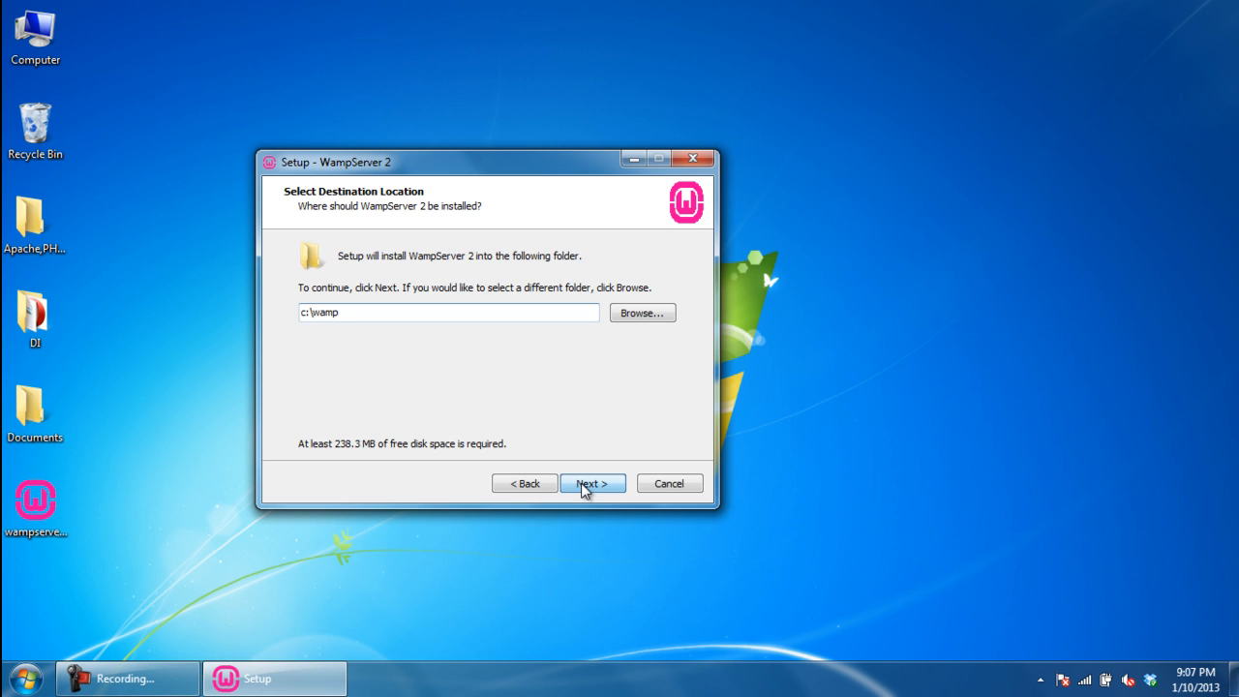
Step: Keep c:\wamp as the install folder and add 'Create a Desktop icon' as an extra task
{"action": "left_click", "coordinate": [592, 484]}
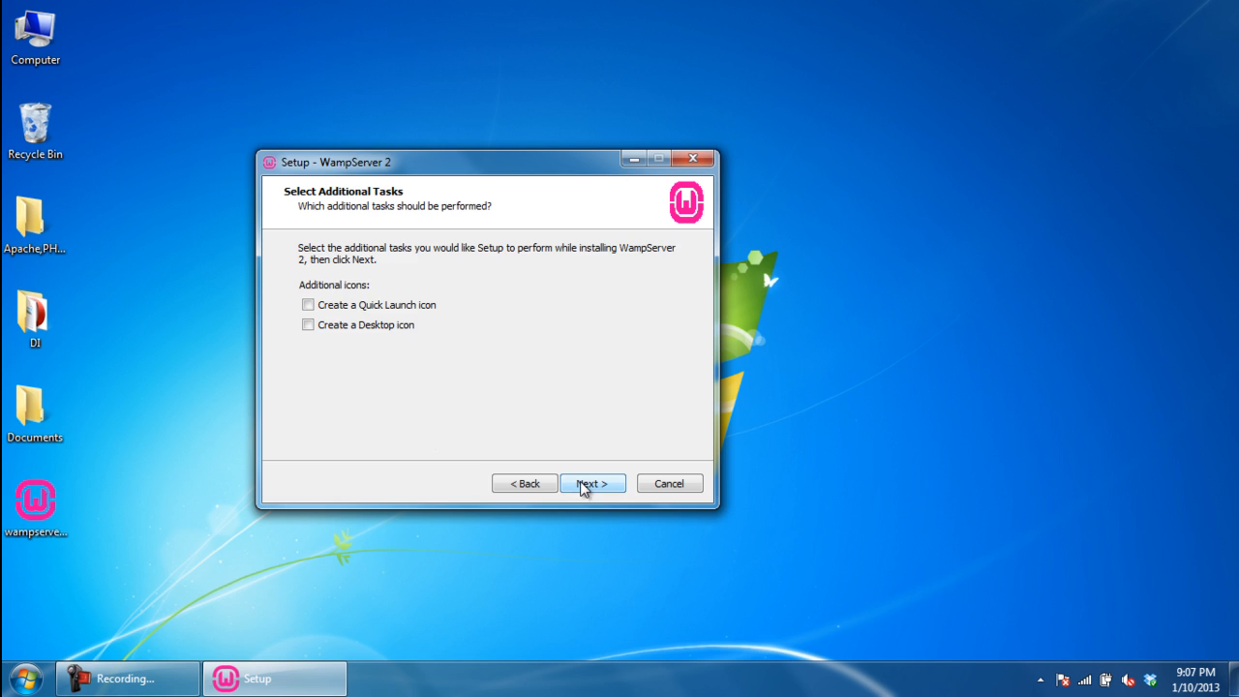
{"action": "left_click", "coordinate": [308, 325]}
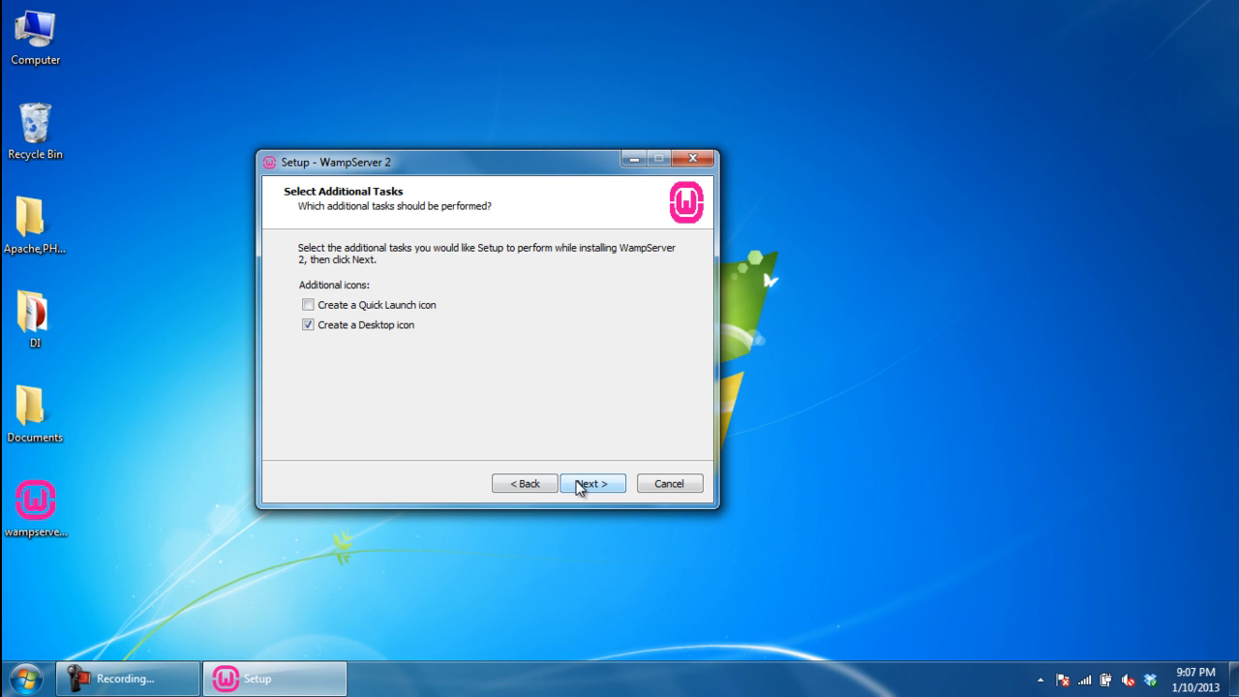
{"action": "left_click", "coordinate": [593, 484]}
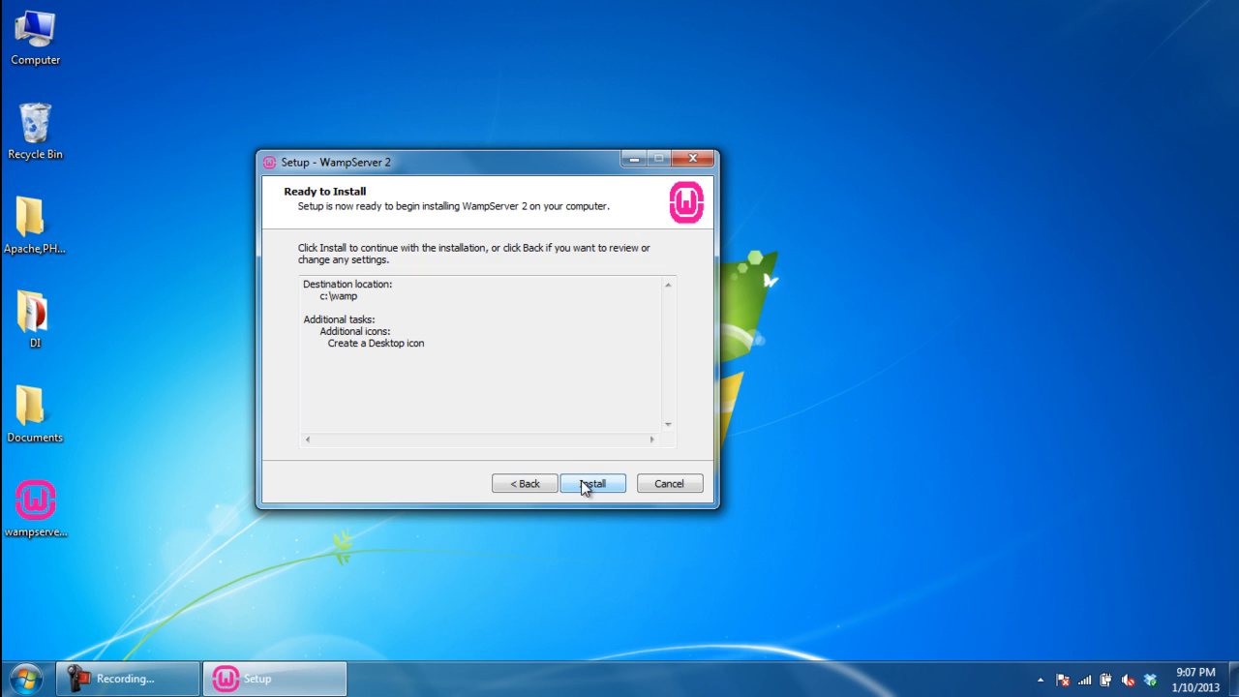
Step: Install the files and confirm Firefox as WampServer's default browser
{"action": "left_click", "coordinate": [592, 484]}
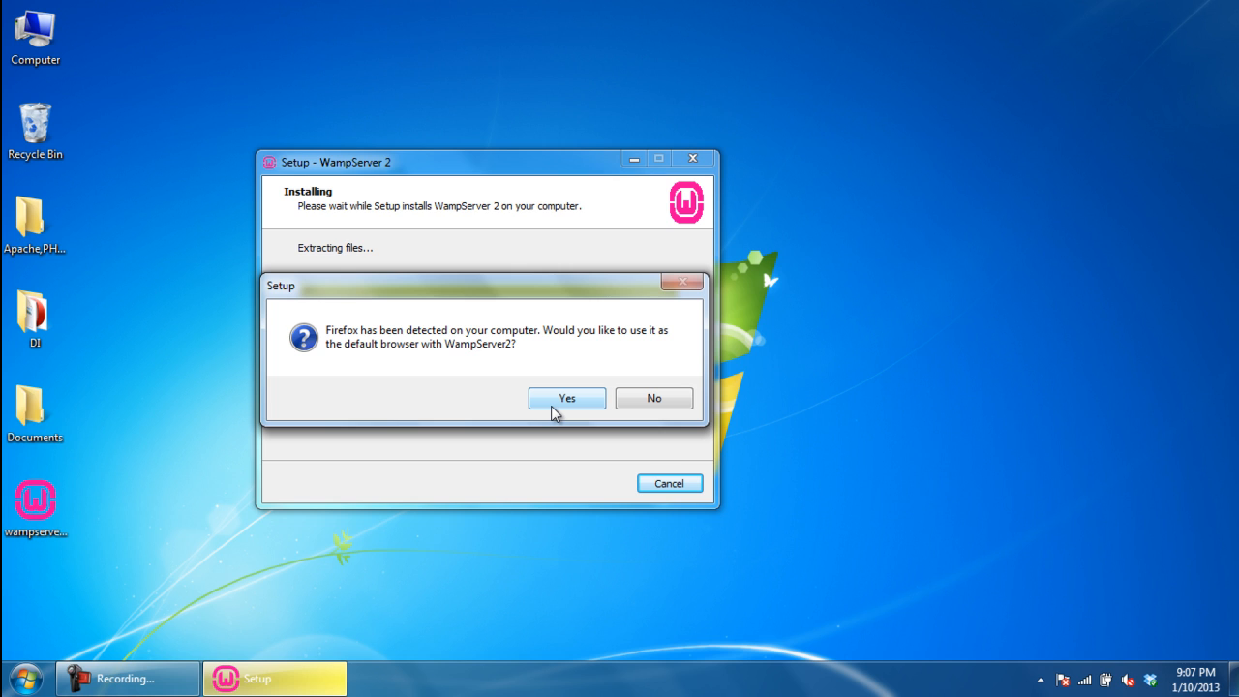
{"action": "left_click", "coordinate": [566, 399]}
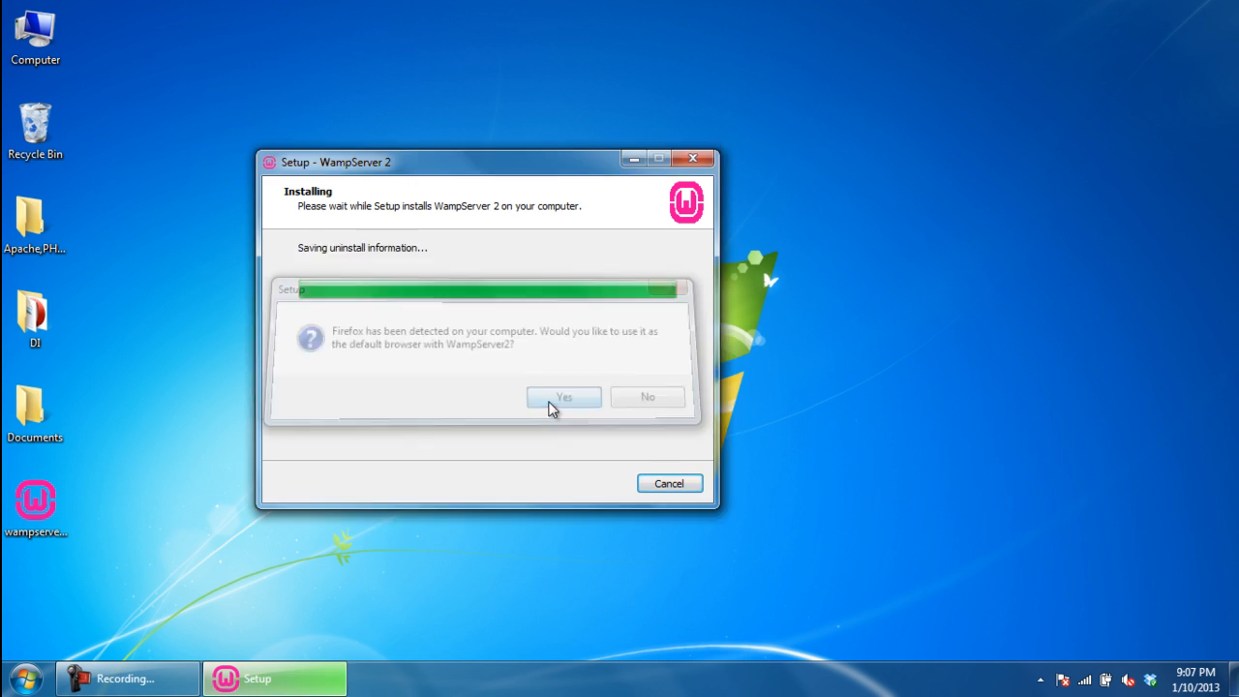
{"action": "left_click", "coordinate": [564, 397]}
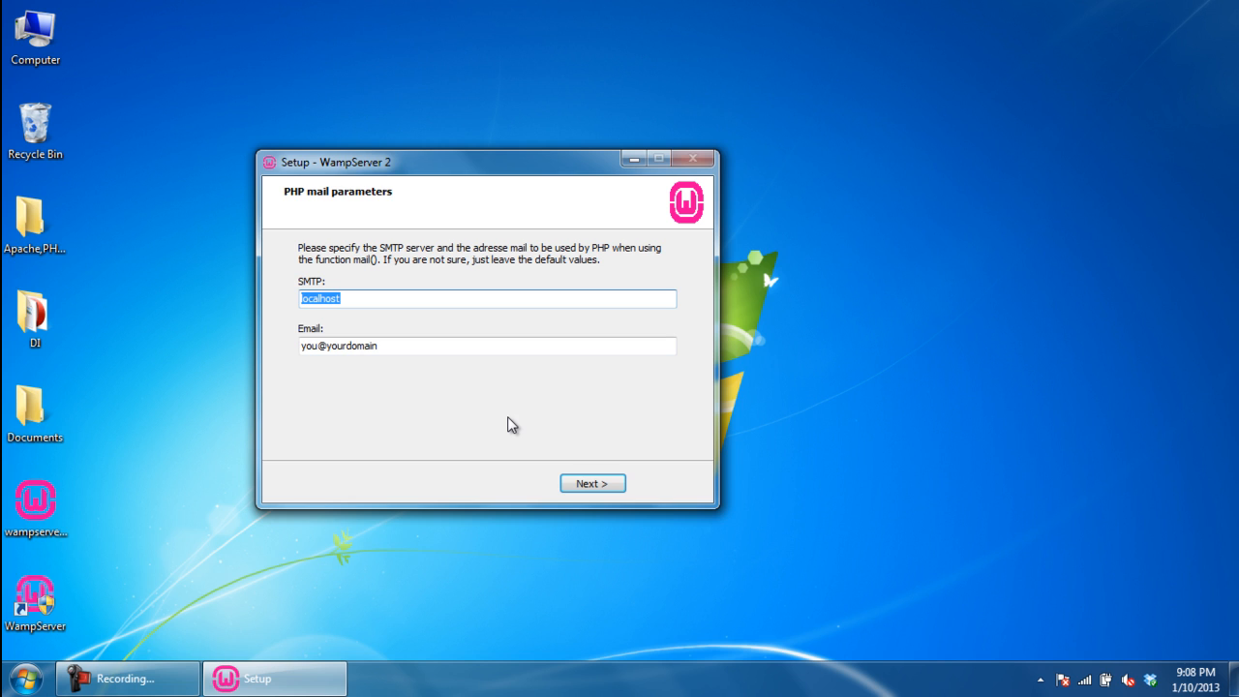
Step: Keep the default SMTP/email settings and finish with 'Launch WampServer 2 now' checked
{"action": "left_click", "coordinate": [592, 484]}
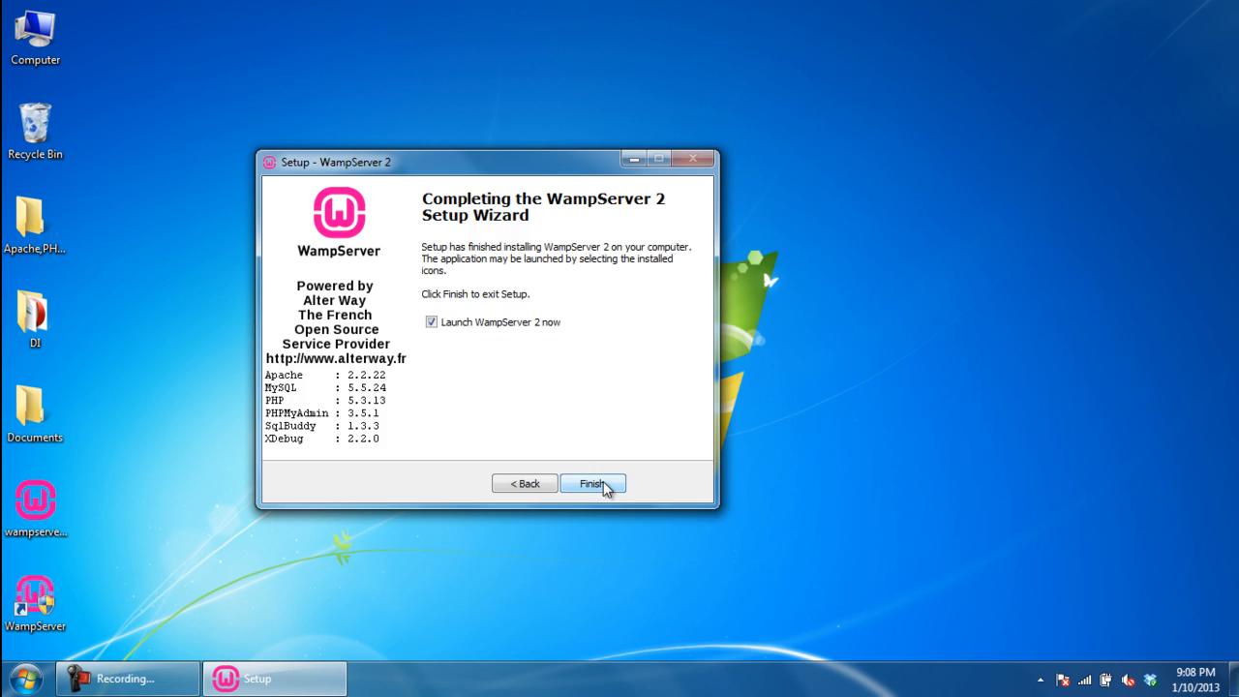
{"action": "left_click", "coordinate": [593, 484]}
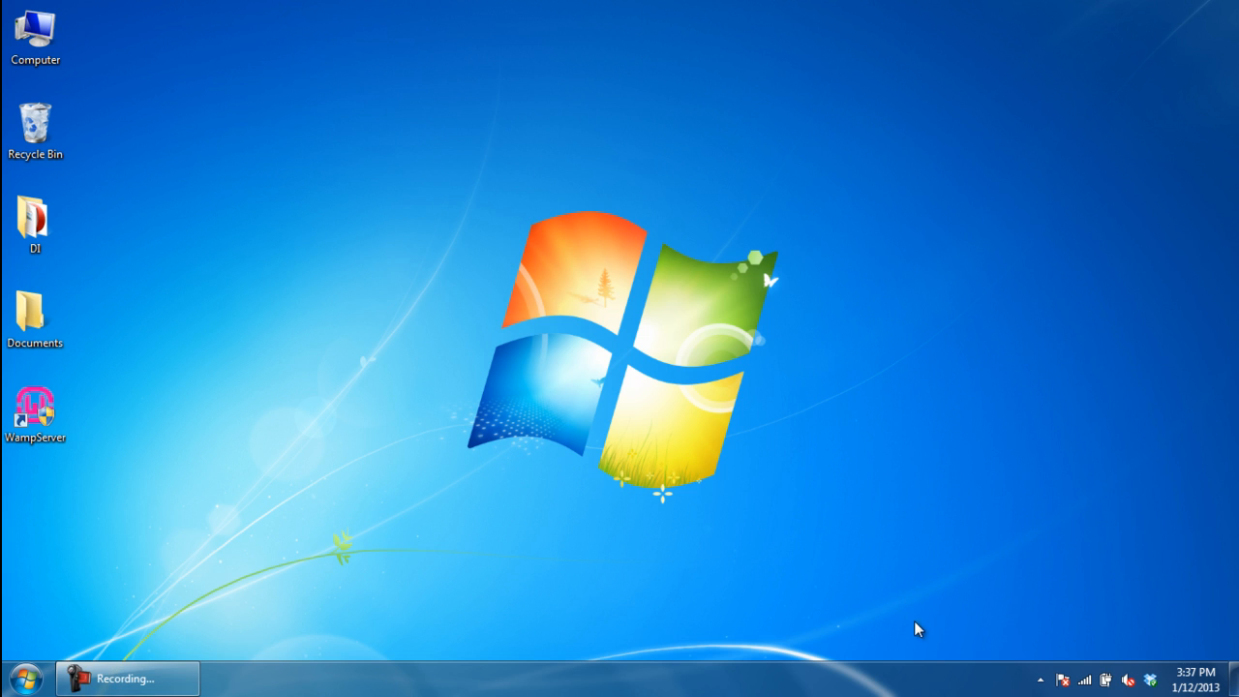
Step: Choose Localhost from the WampServer tray icon menu to load the homepage in Firefox
{"action": "left_click", "coordinate": [1040, 678]}
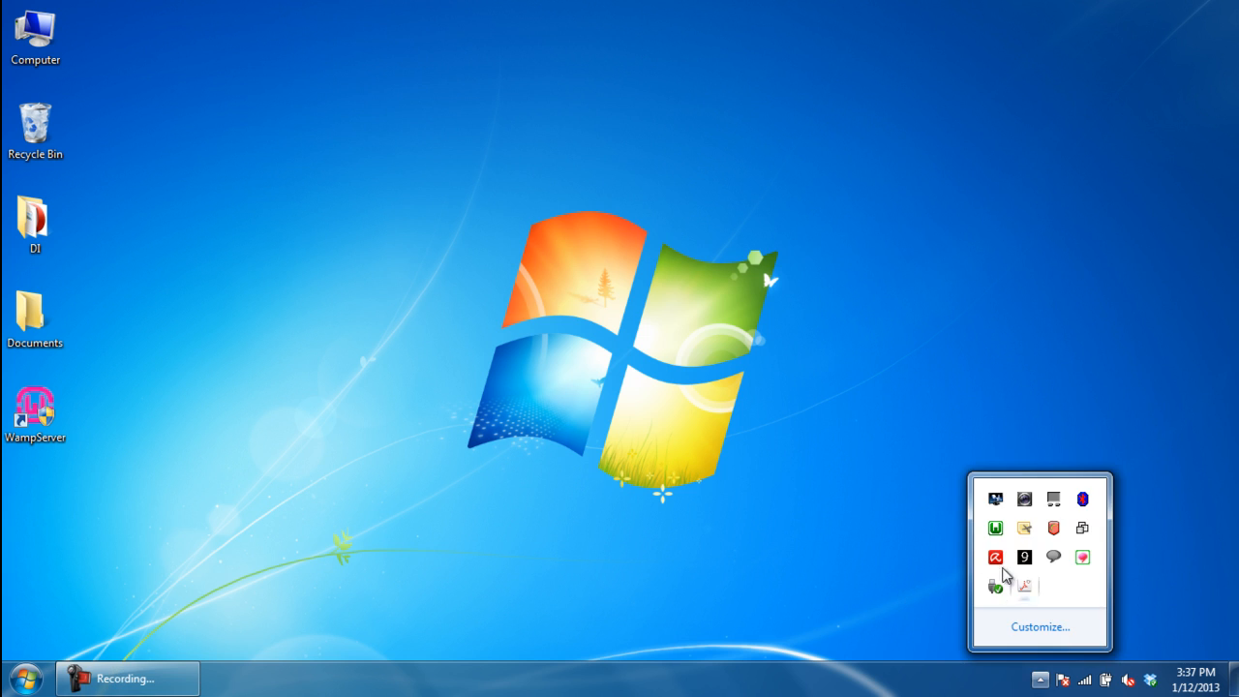
{"action": "mouse_move", "coordinate": [995, 528]}
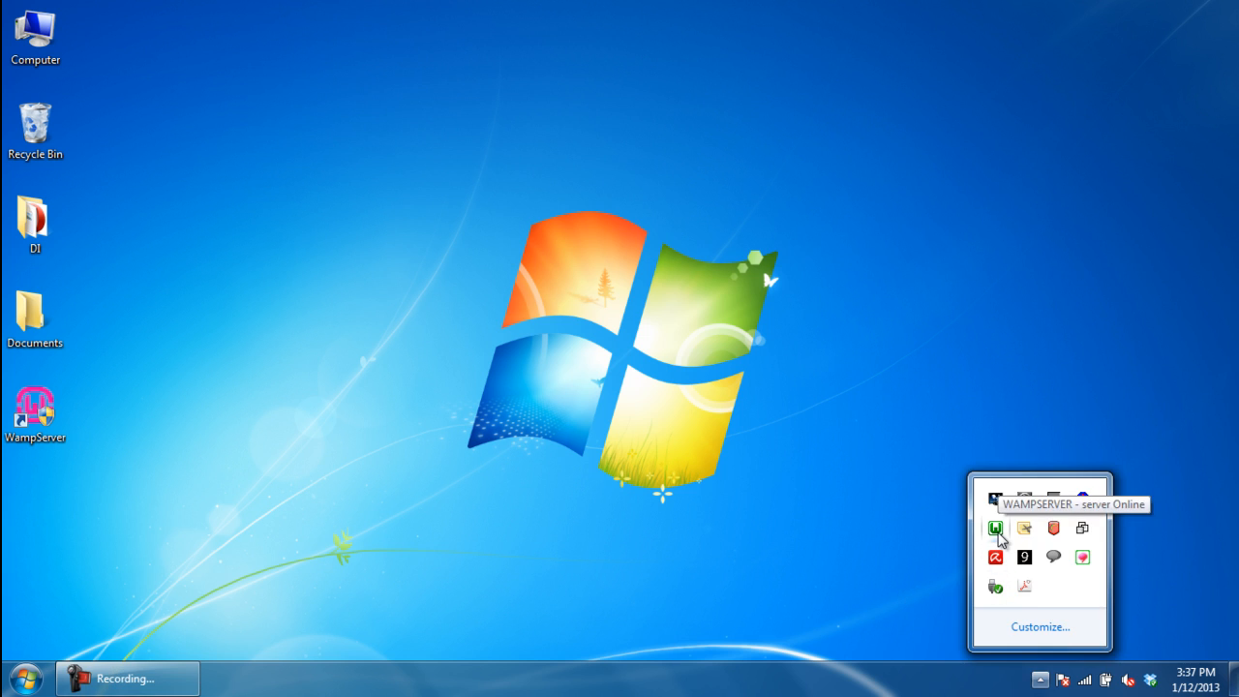
{"action": "left_click", "coordinate": [995, 526]}
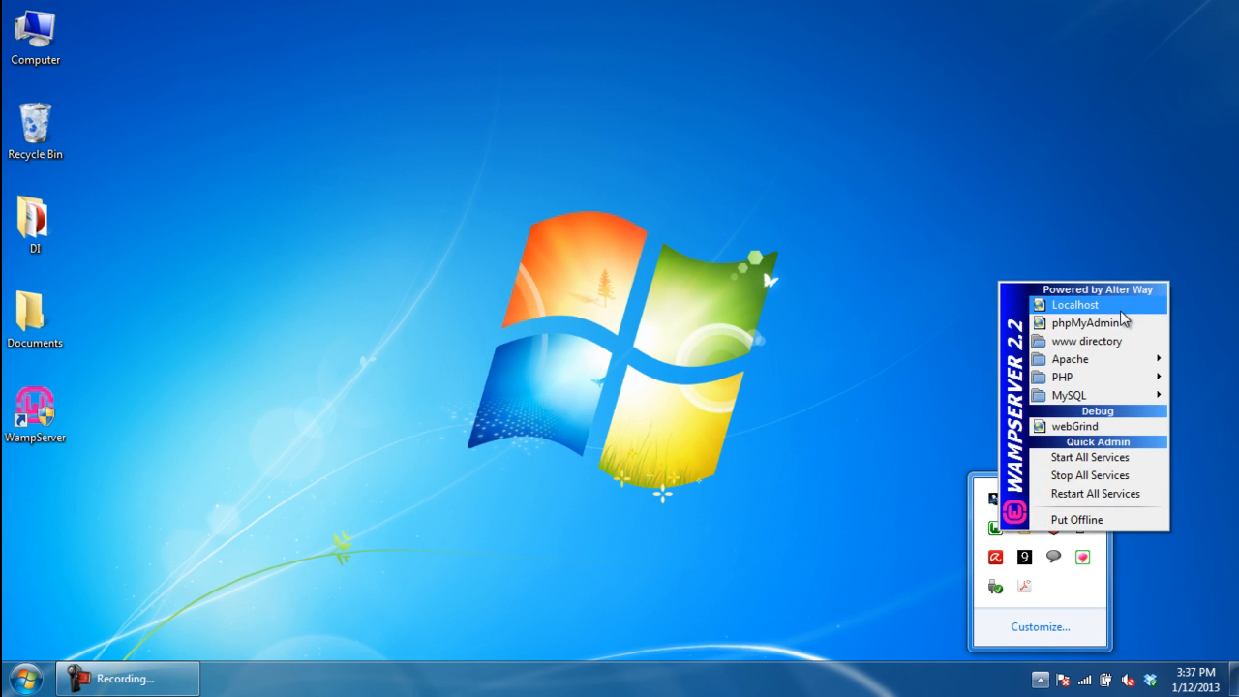
{"action": "left_click", "coordinate": [713, 391]}
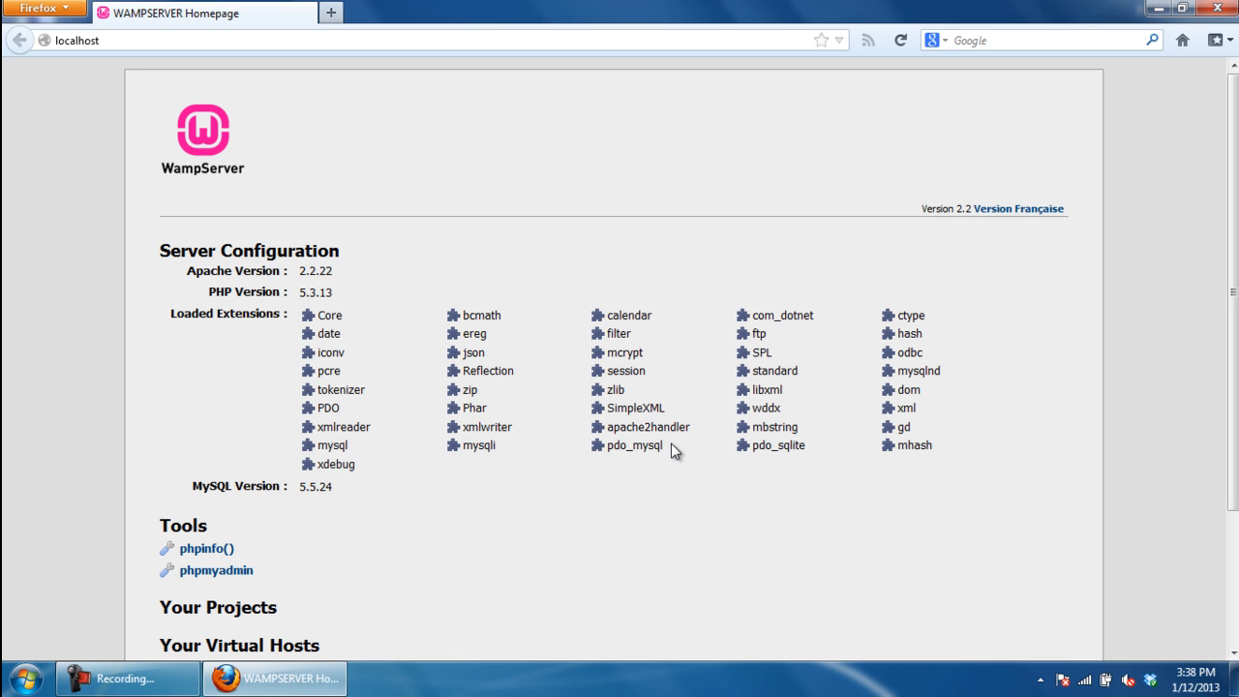
{"action": "scroll", "scroll_direction": "down", "scroll_amount": 3}
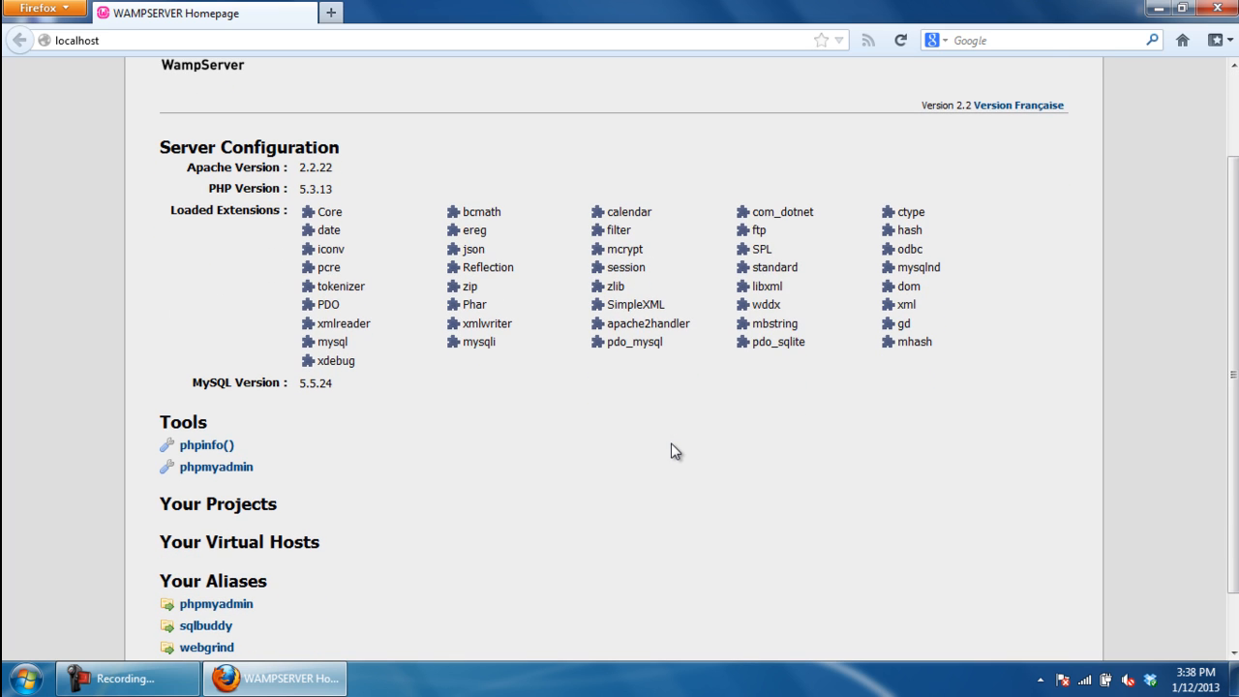
{"action": "scroll", "scroll_direction": "down", "scroll_amount": 3}
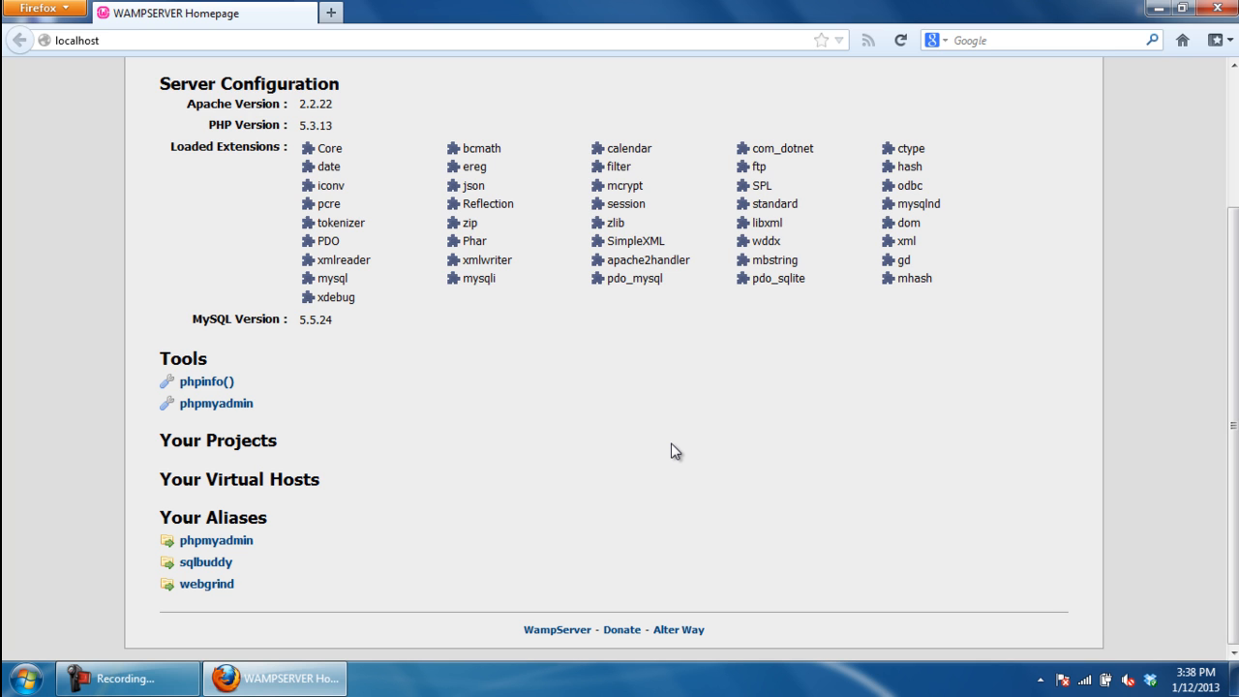
{"action": "scroll", "scroll_direction": "up", "scroll_amount": 3}
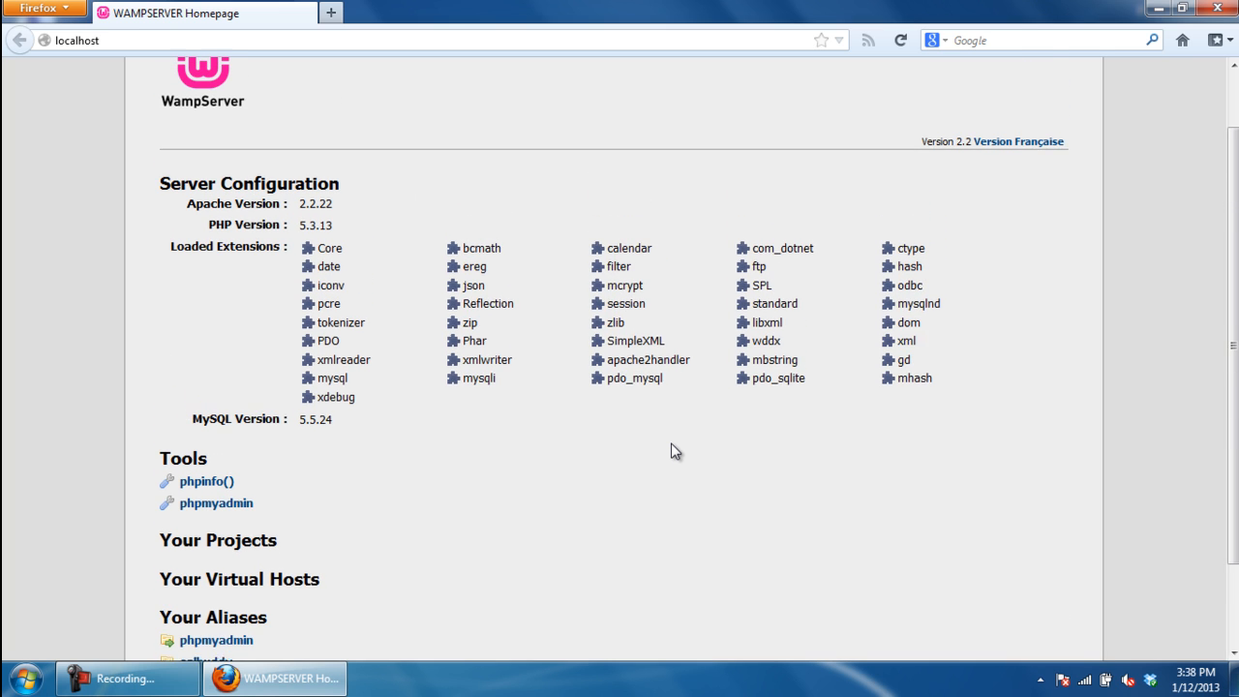